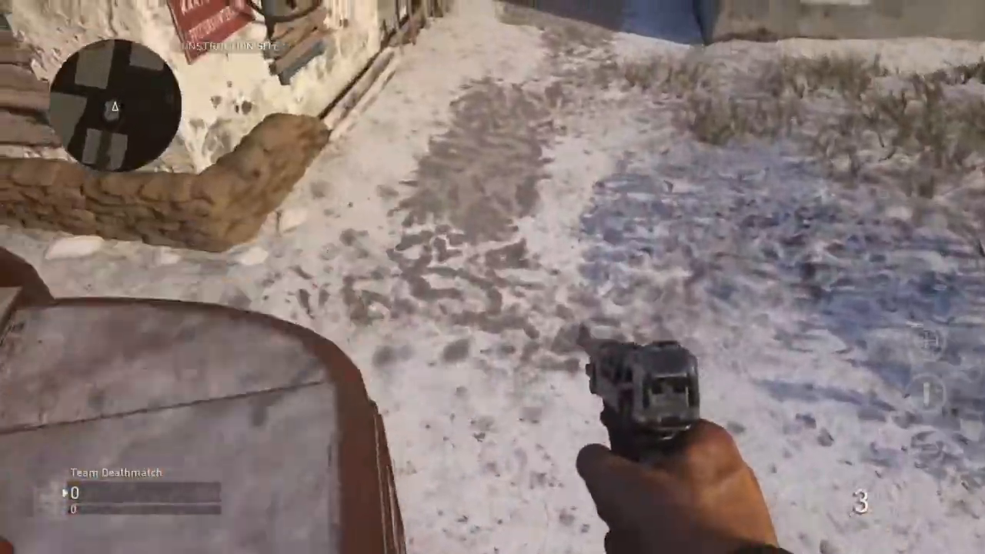
{"action": "mouse_move", "coordinate": [493, 277]}
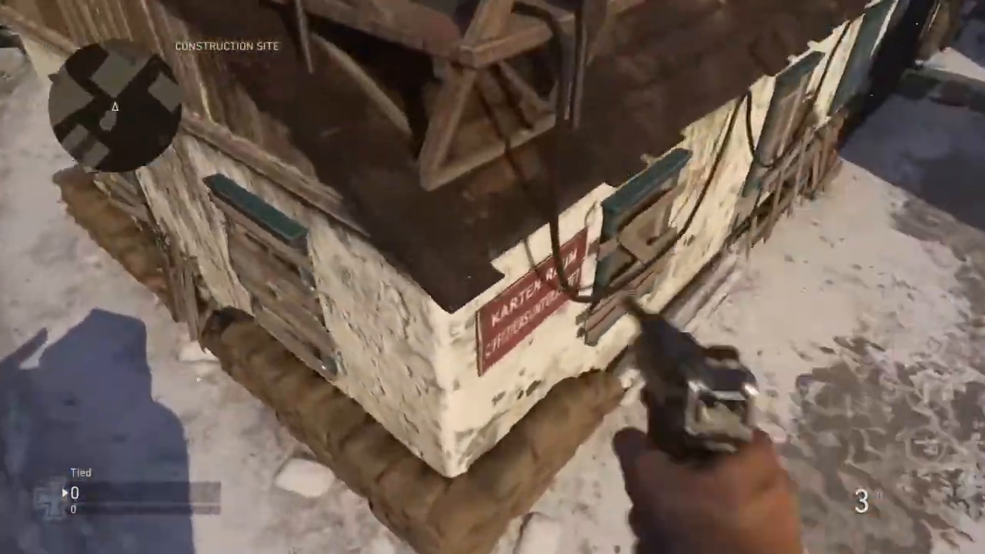